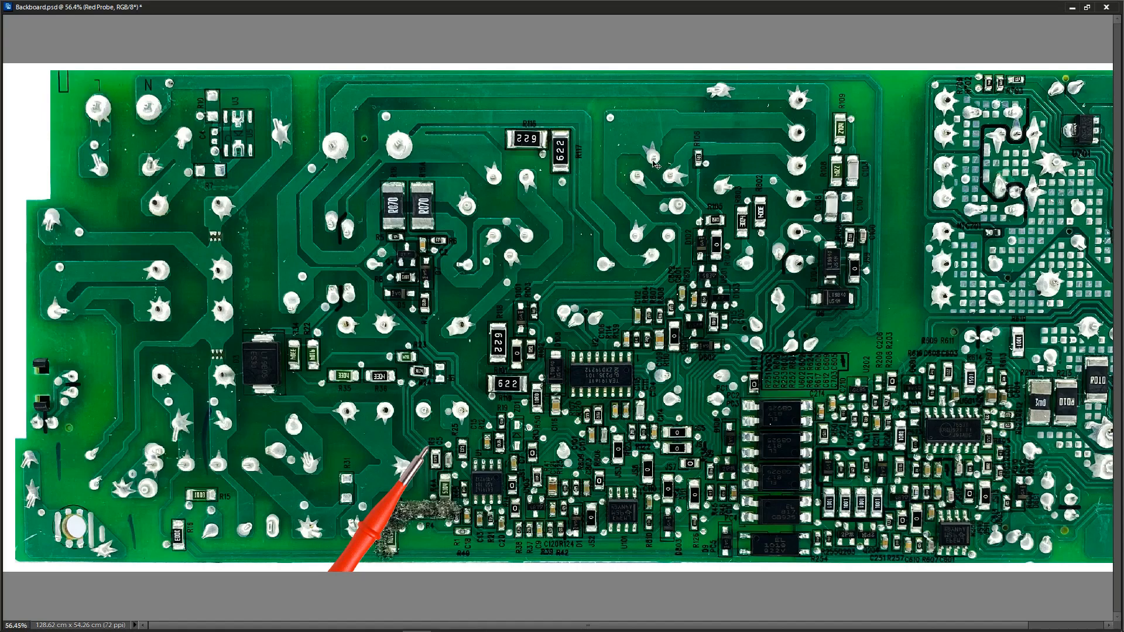
mouse_move(602, 196)
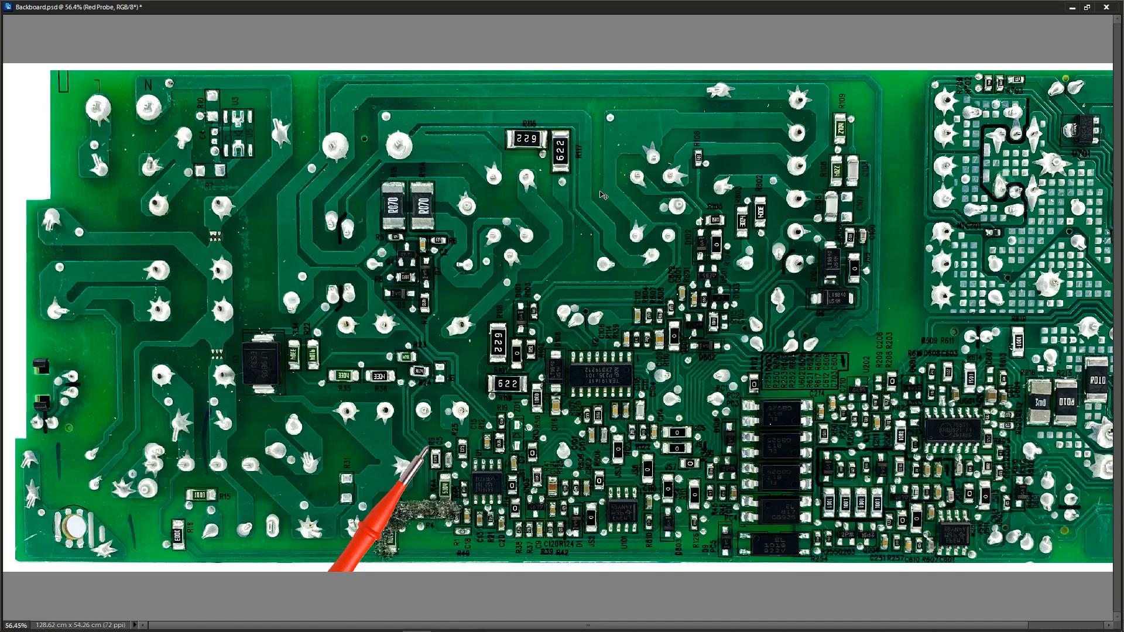
mouse_move(842, 344)
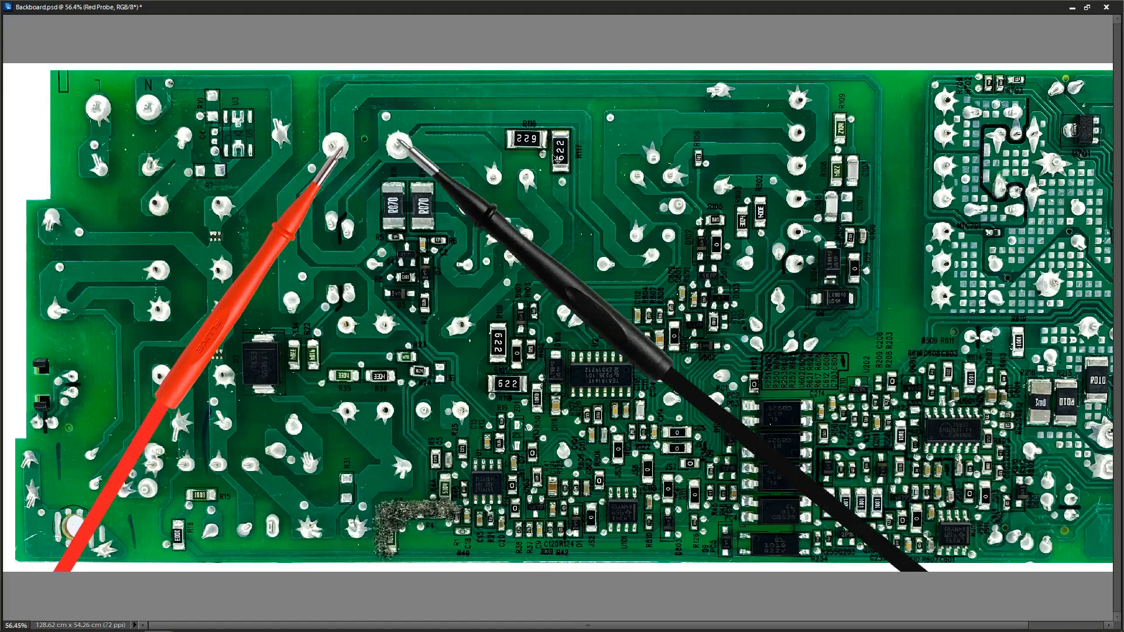
mouse_move(784, 196)
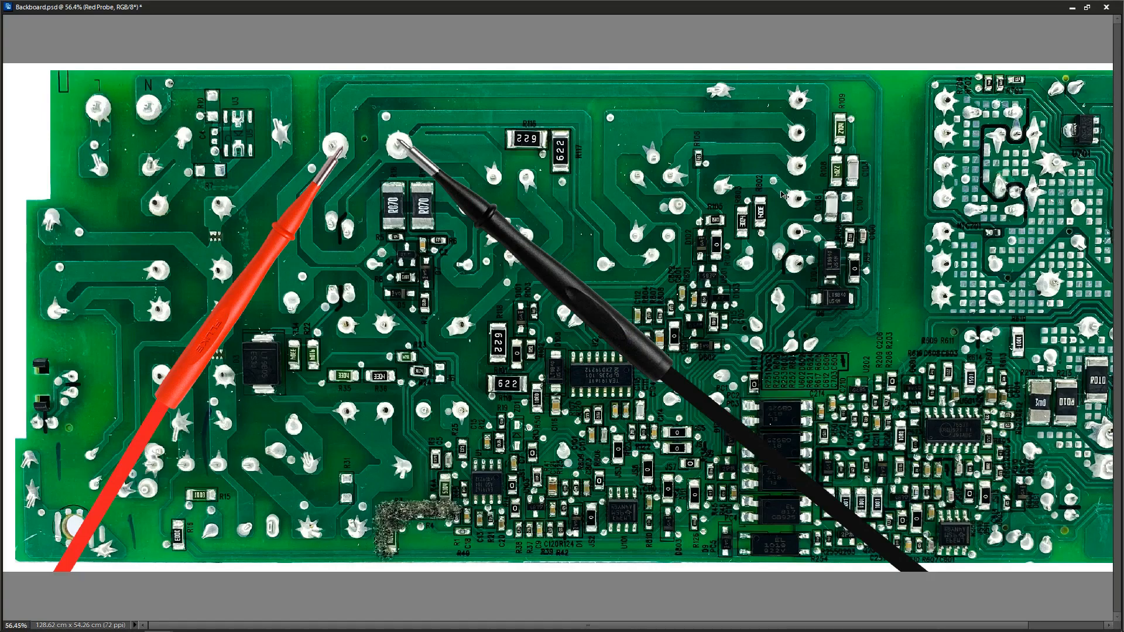
mouse_move(780, 172)
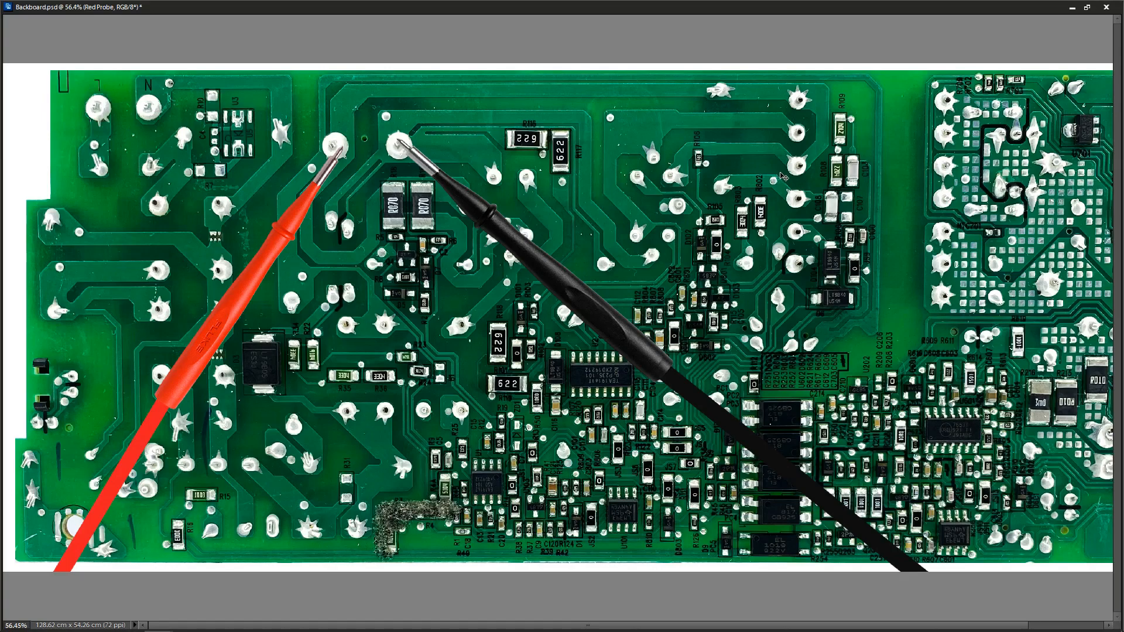
mouse_move(513, 244)
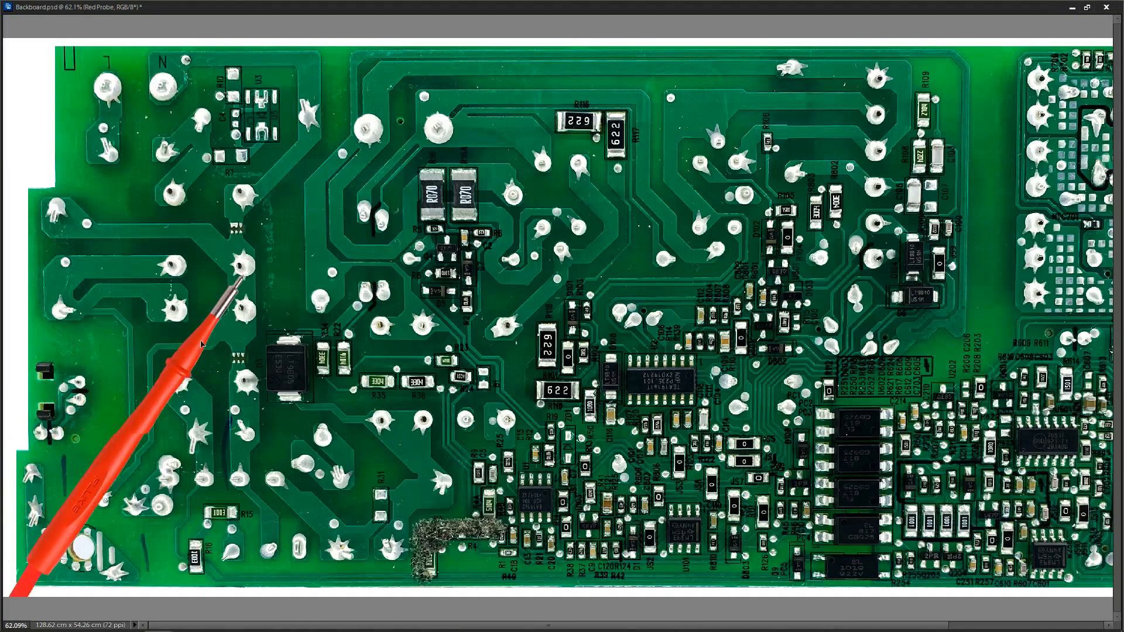
Drag the red probe tip onto a solder pad near the board's corner
drag(201, 344, 82, 167)
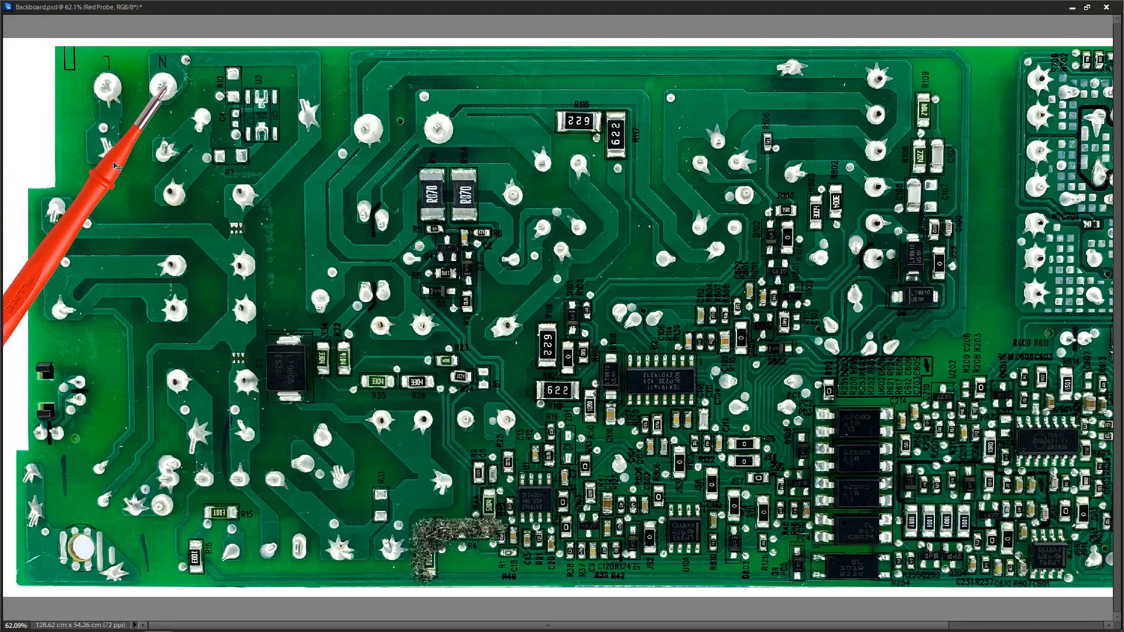
mouse_move(127, 146)
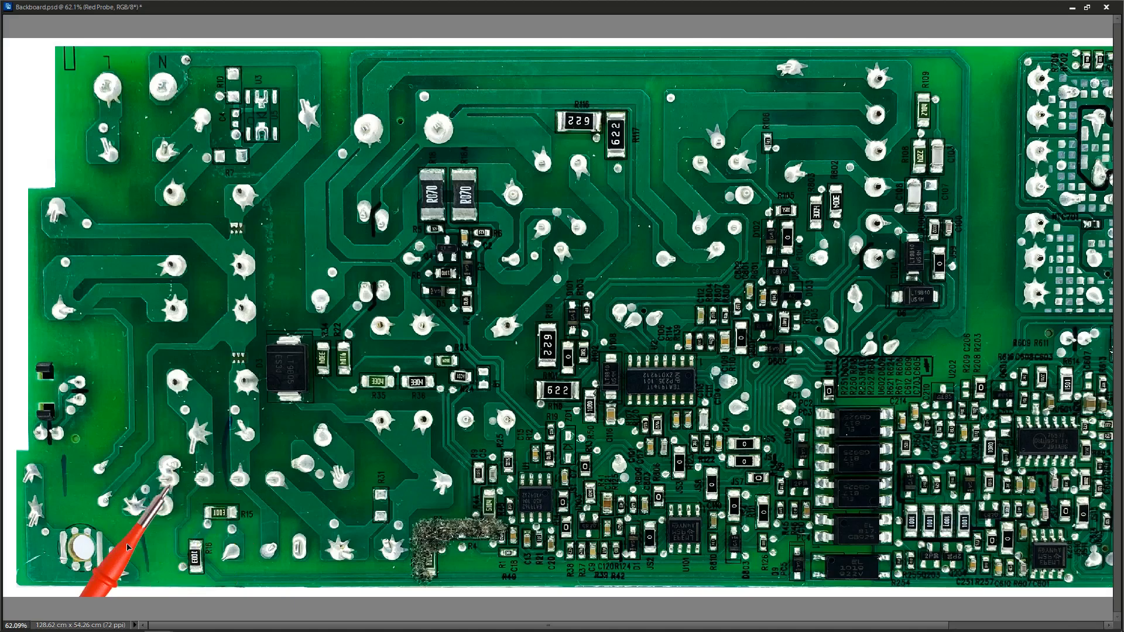
mouse_move(136, 550)
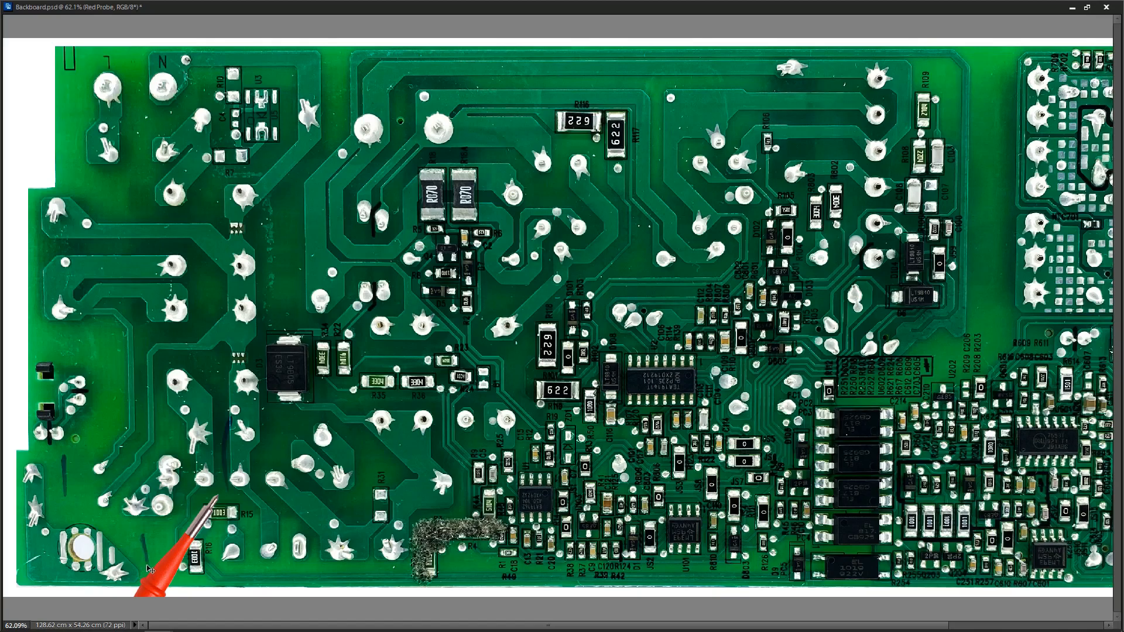
mouse_move(180, 557)
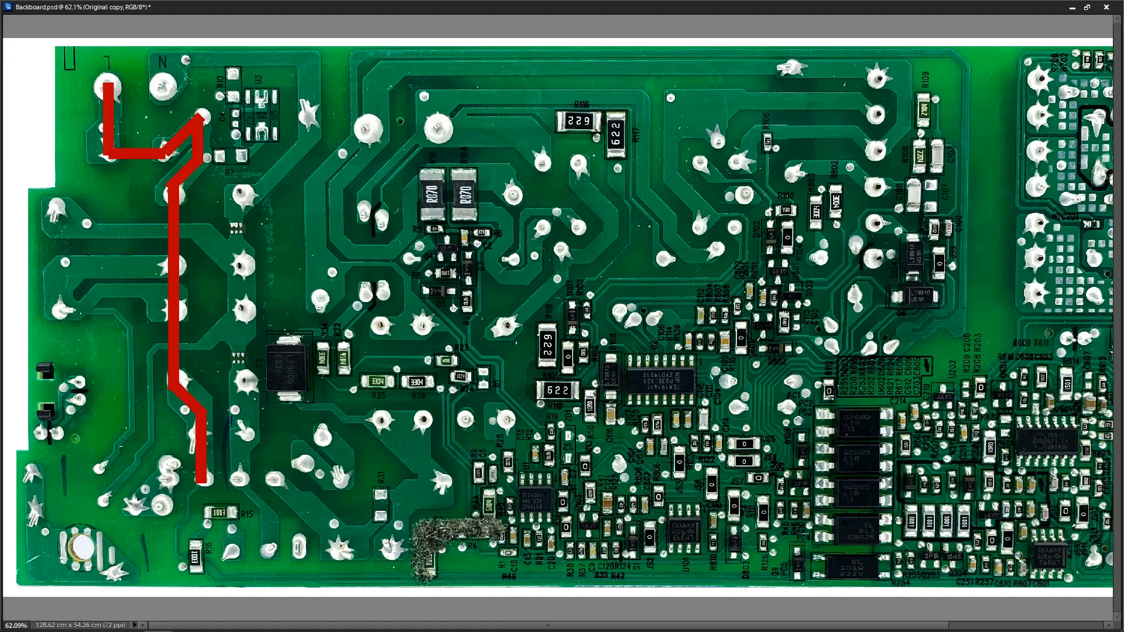
mouse_move(163, 65)
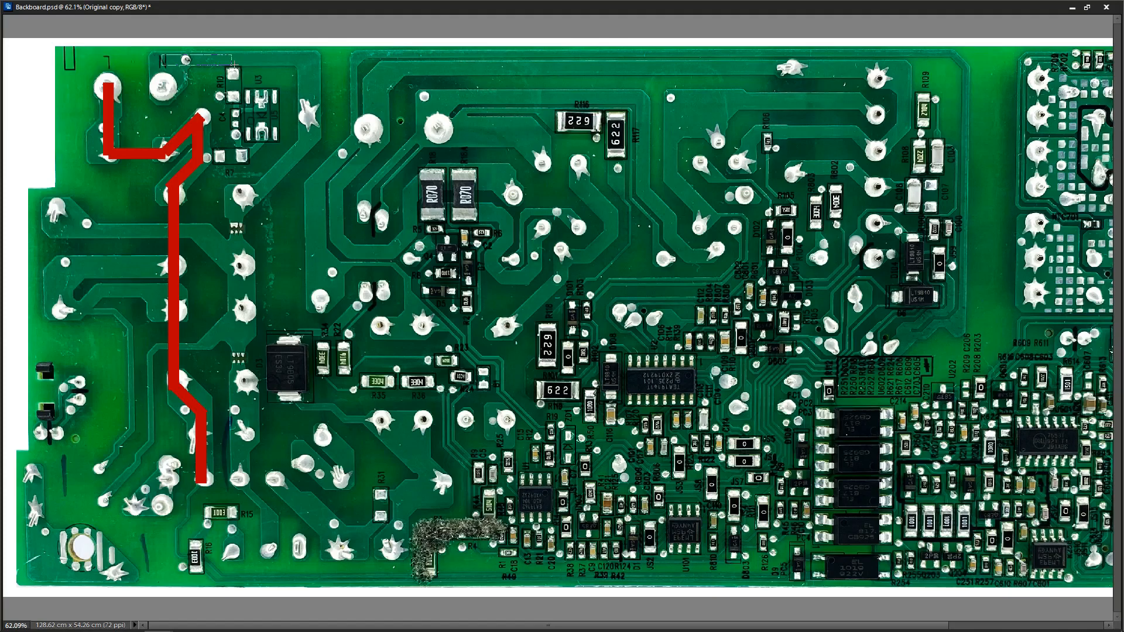
Paint the black trace beside the red line, down to a lower pad
drag(165, 61, 312, 66)
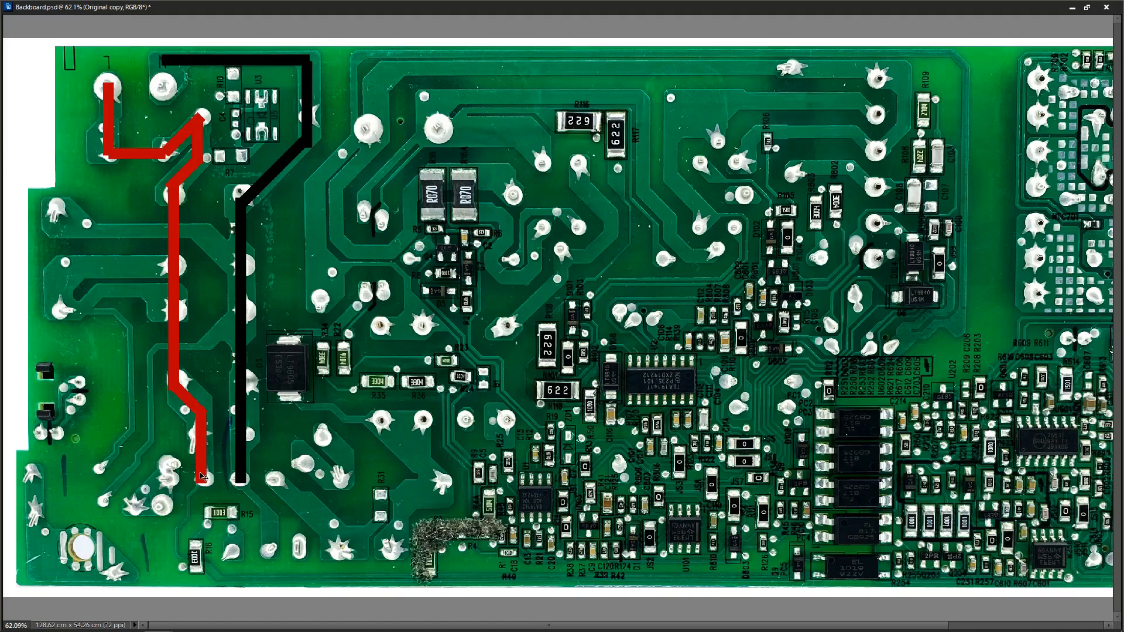
mouse_move(289, 128)
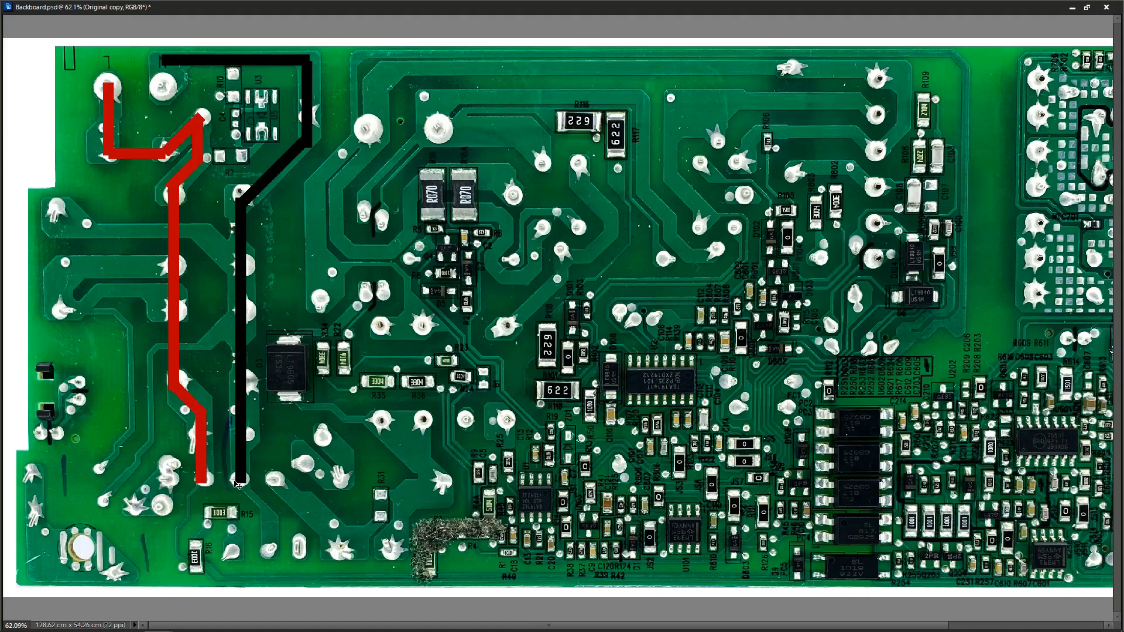
mouse_move(243, 486)
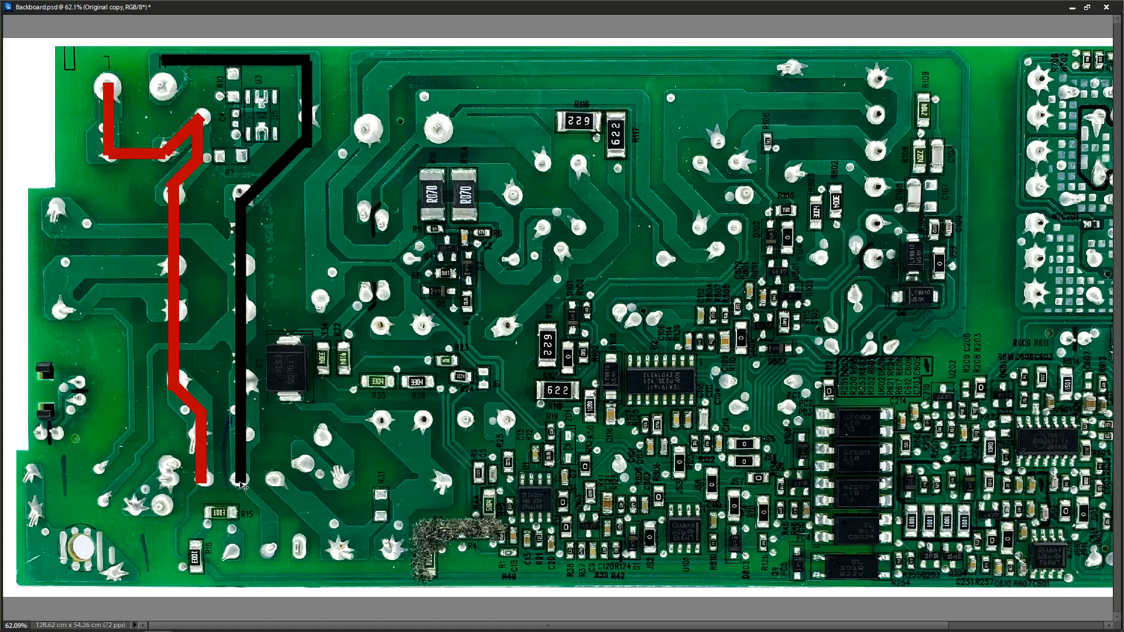
mouse_move(314, 271)
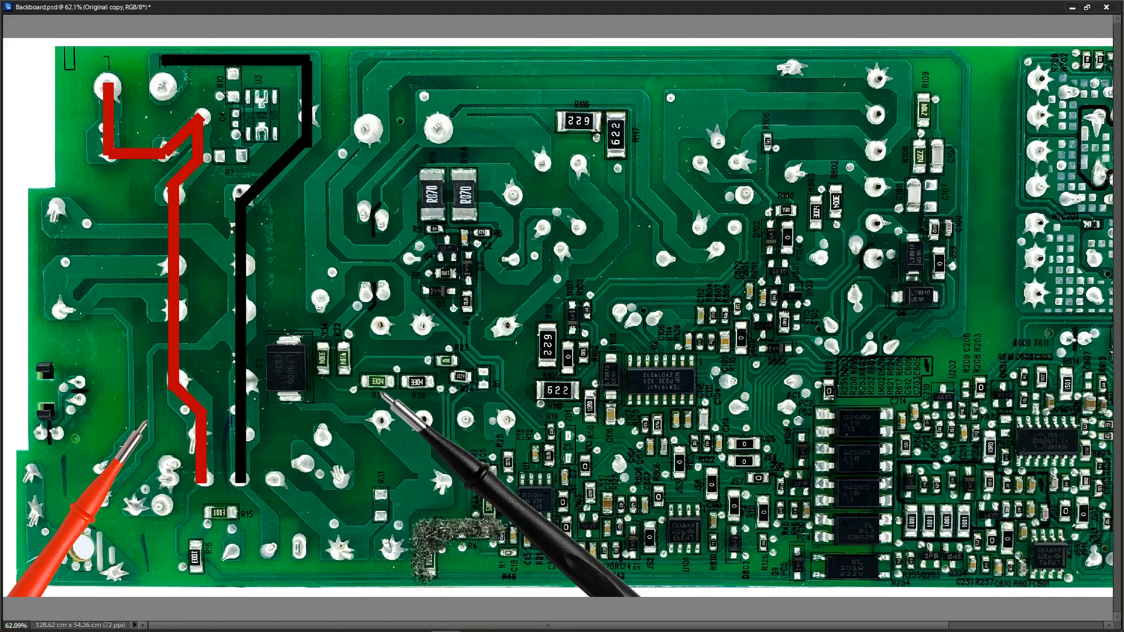
mouse_move(130, 462)
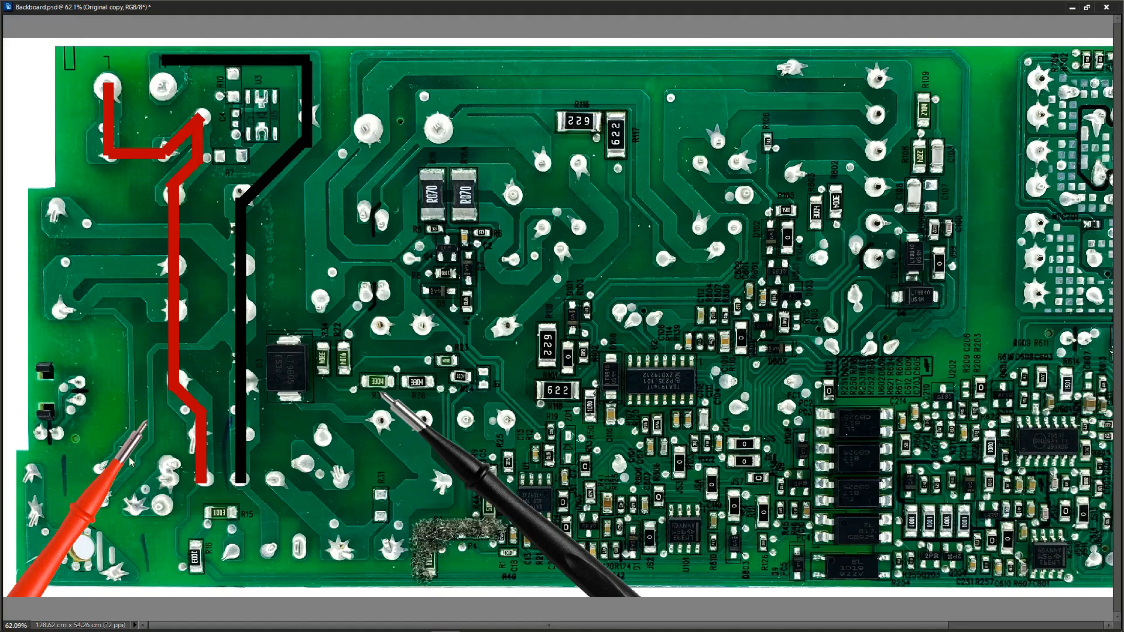
mouse_move(101, 474)
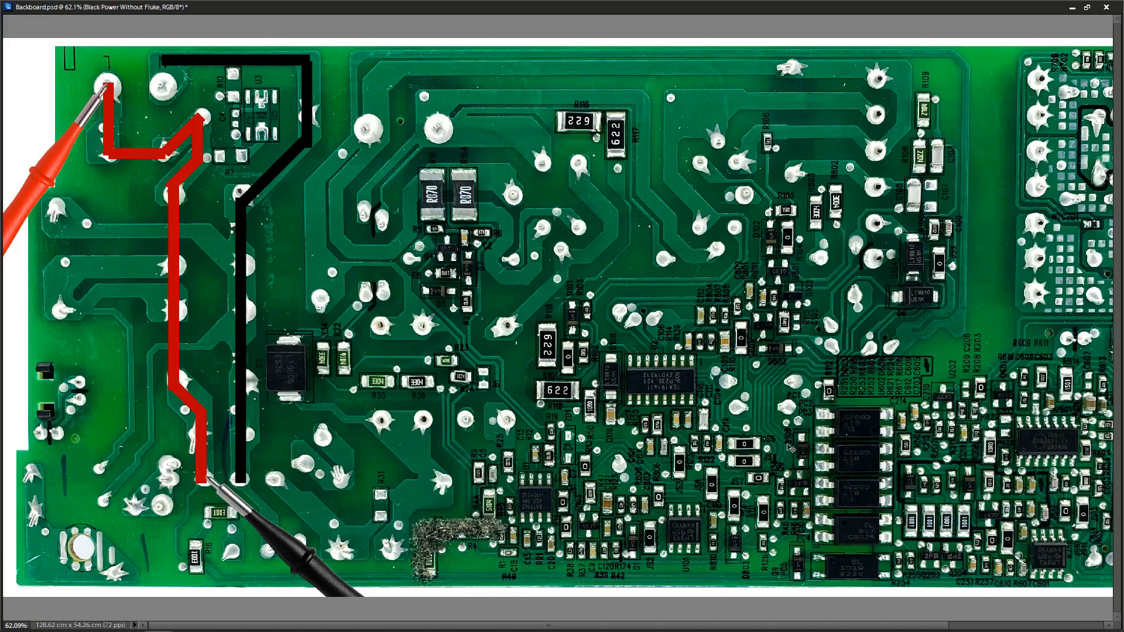
mouse_move(569, 285)
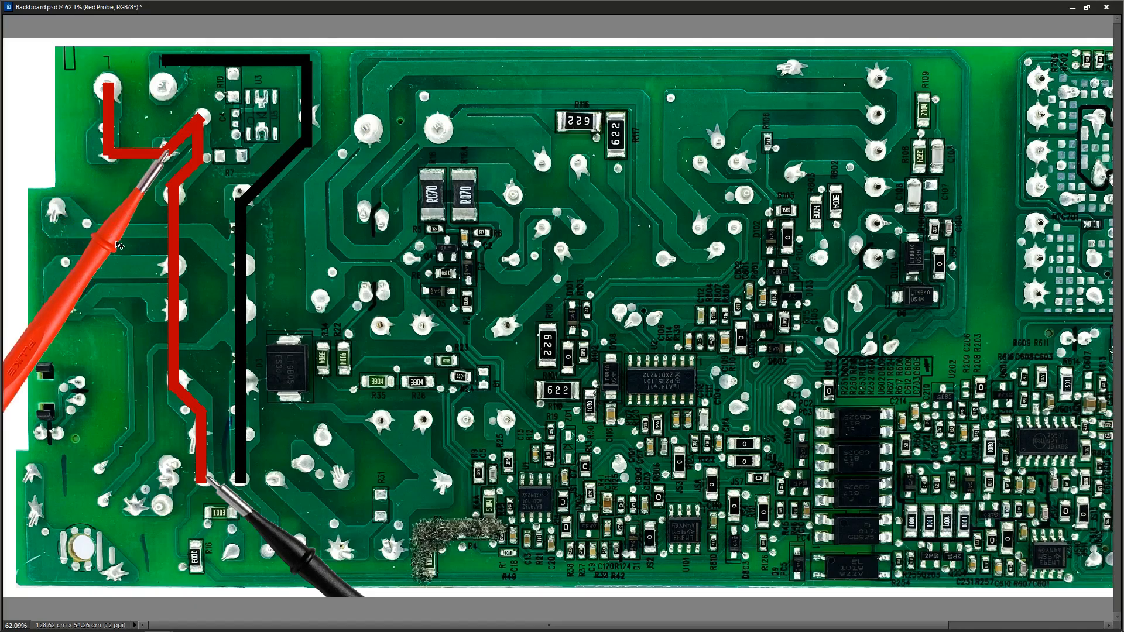
mouse_move(109, 261)
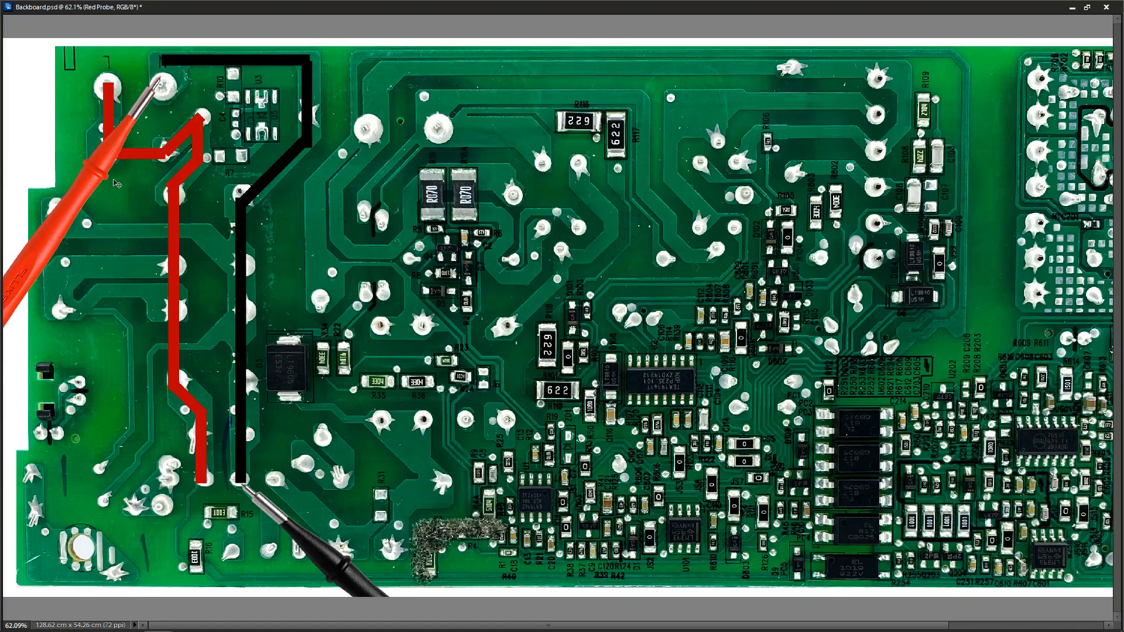
mouse_move(102, 170)
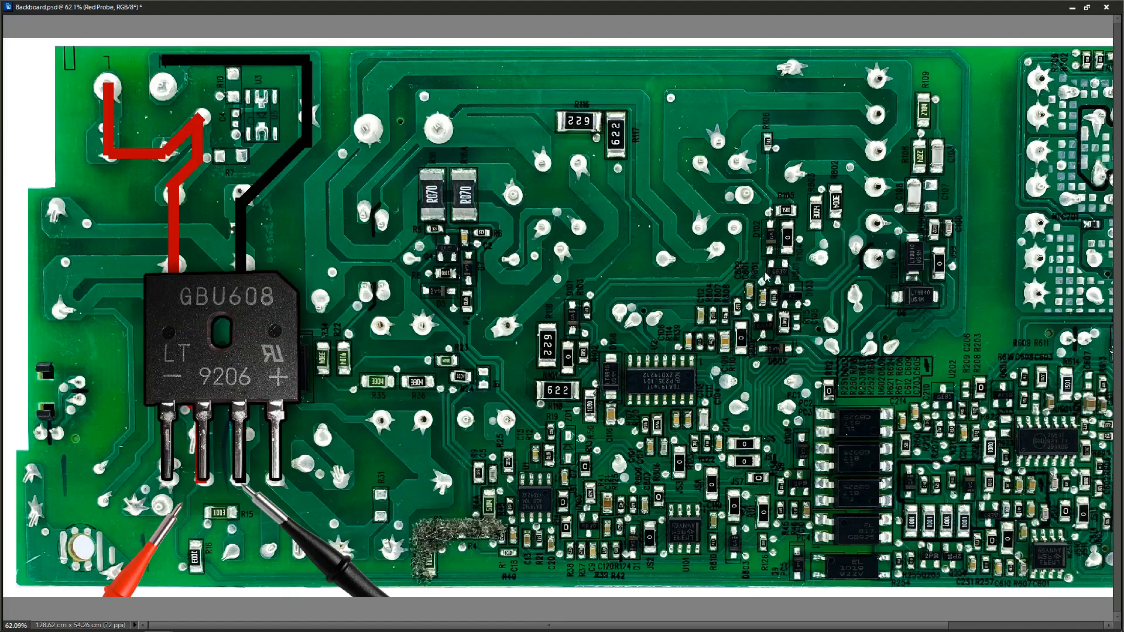
mouse_move(749, 279)
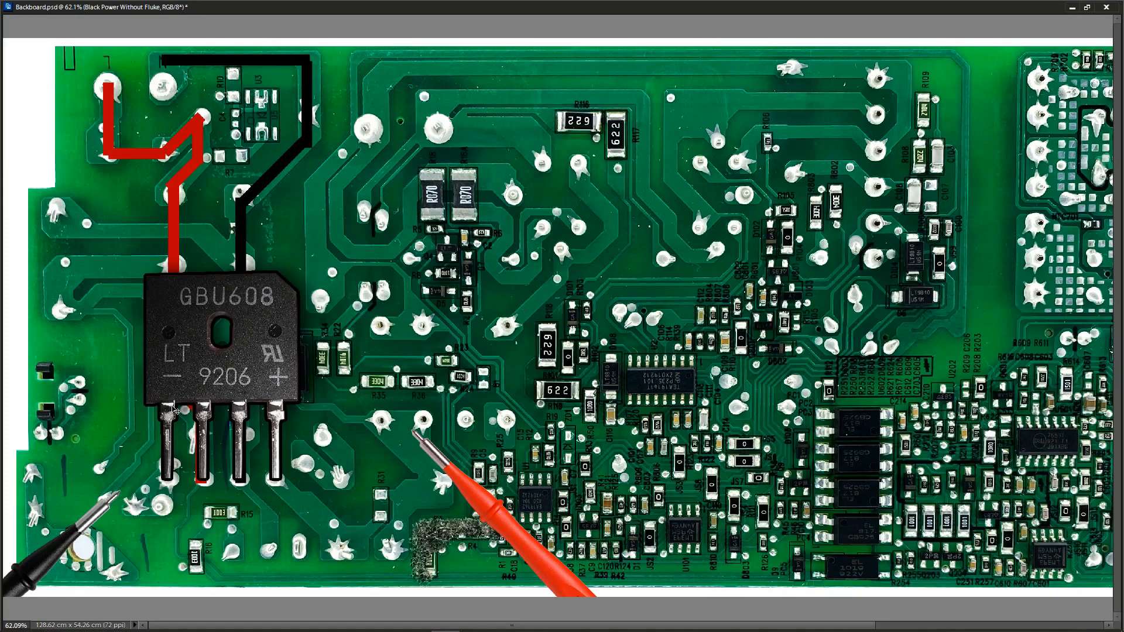
mouse_move(472, 515)
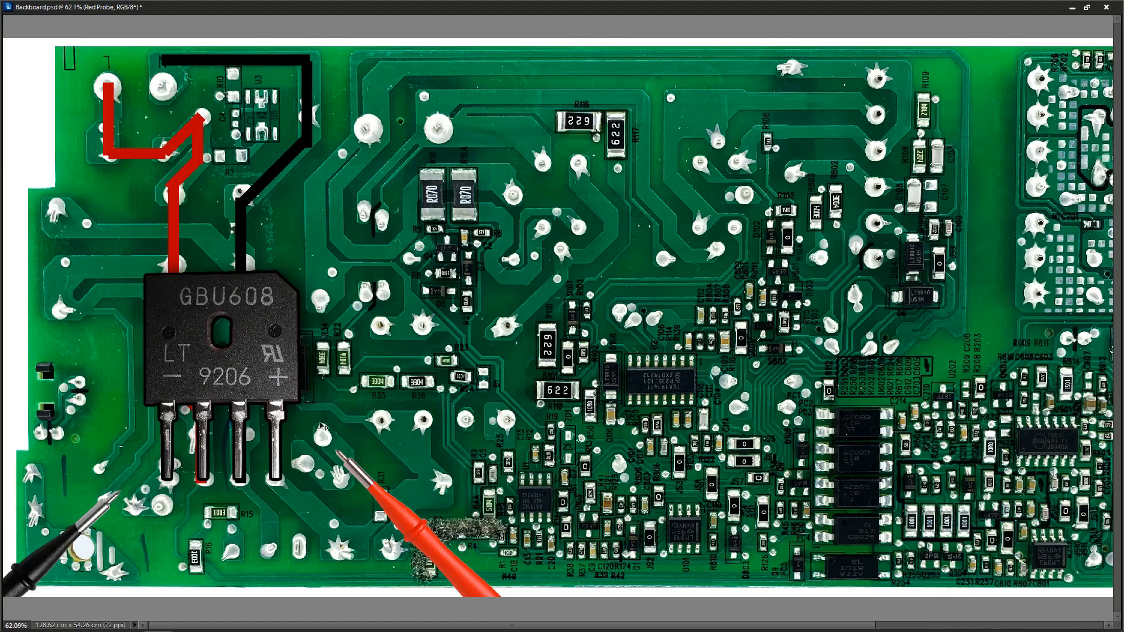
mouse_move(383, 515)
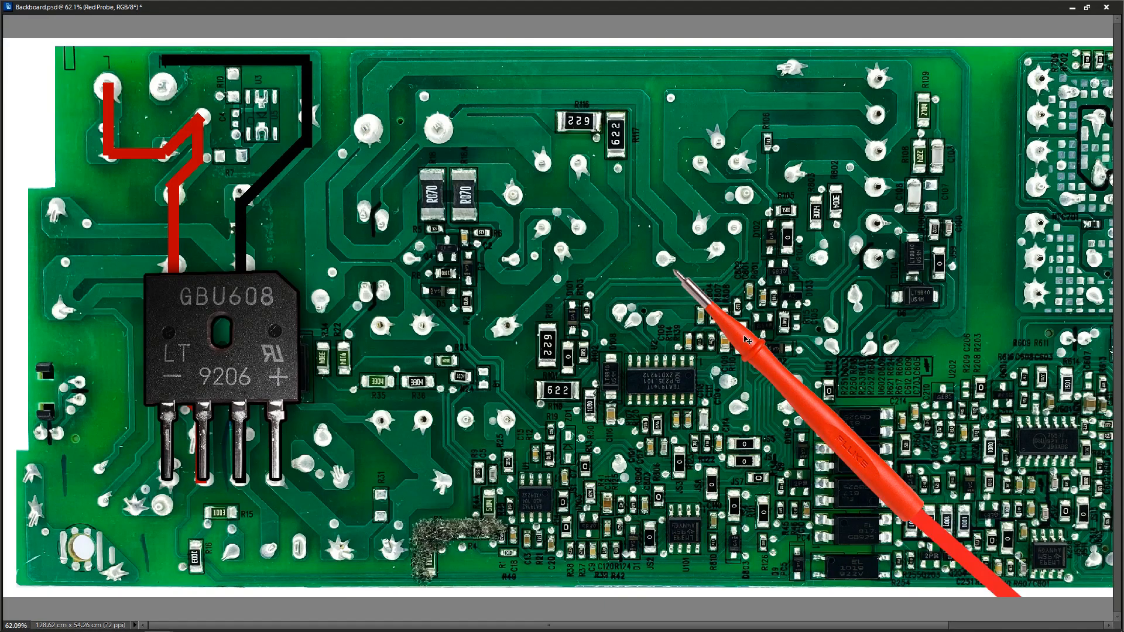
Move the red probe tip onto the component pad just below the R070 resistors
drag(745, 341, 365, 436)
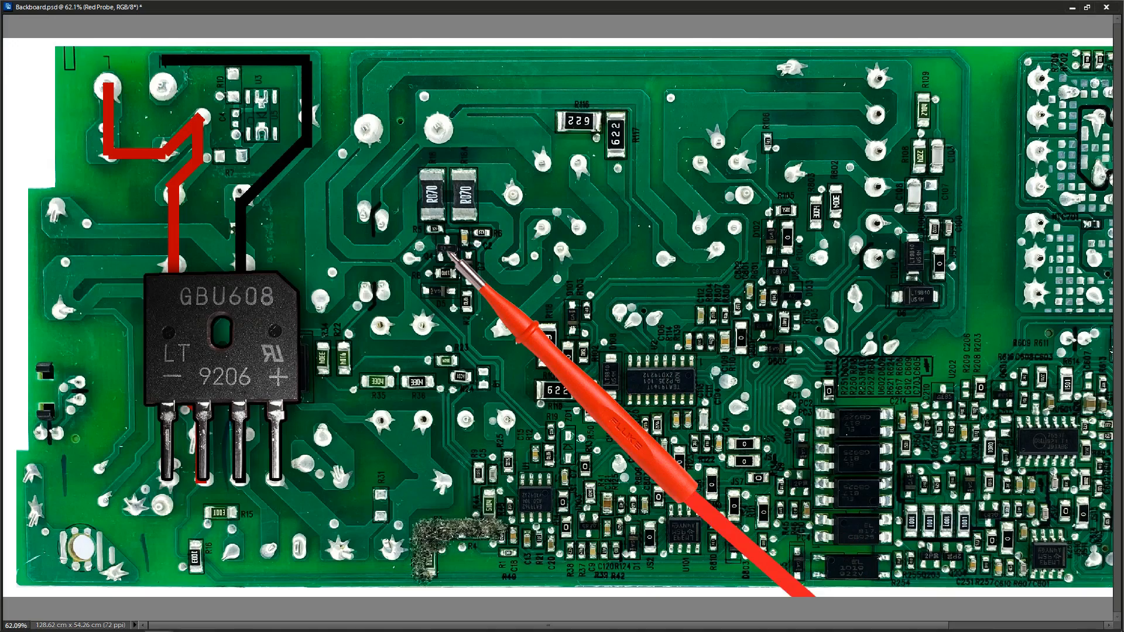
mouse_move(747, 328)
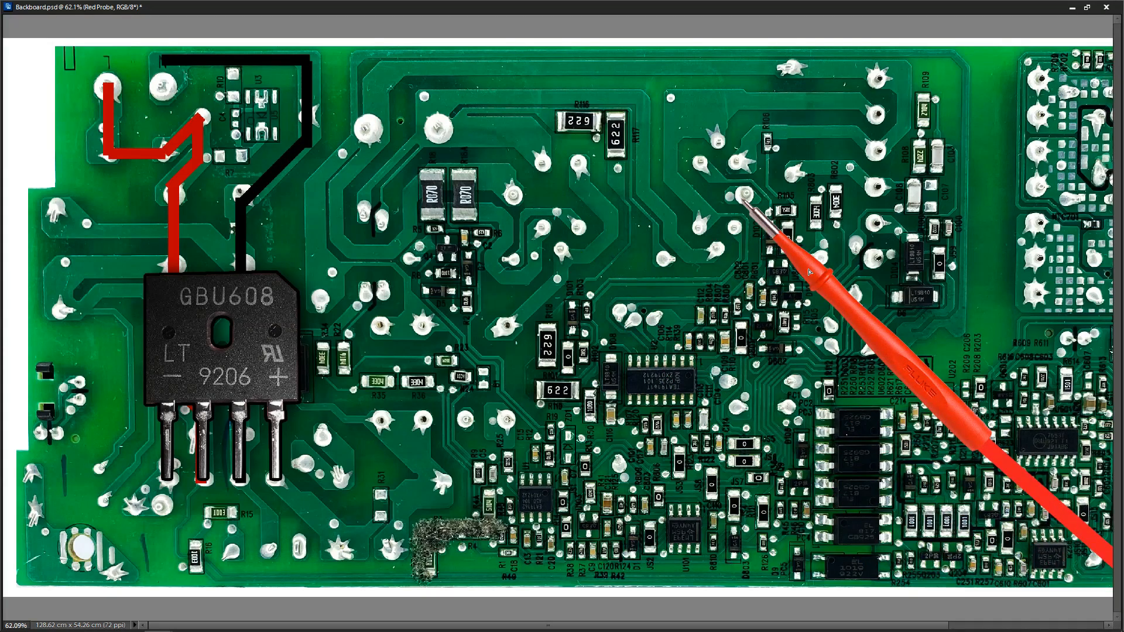
mouse_move(812, 292)
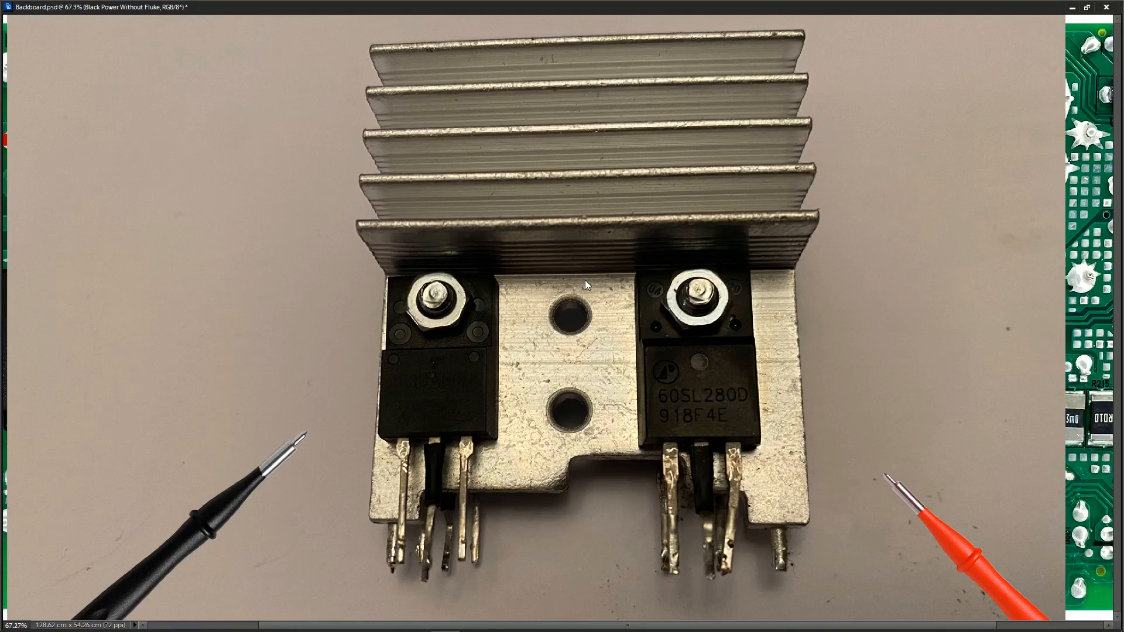
mouse_move(827, 454)
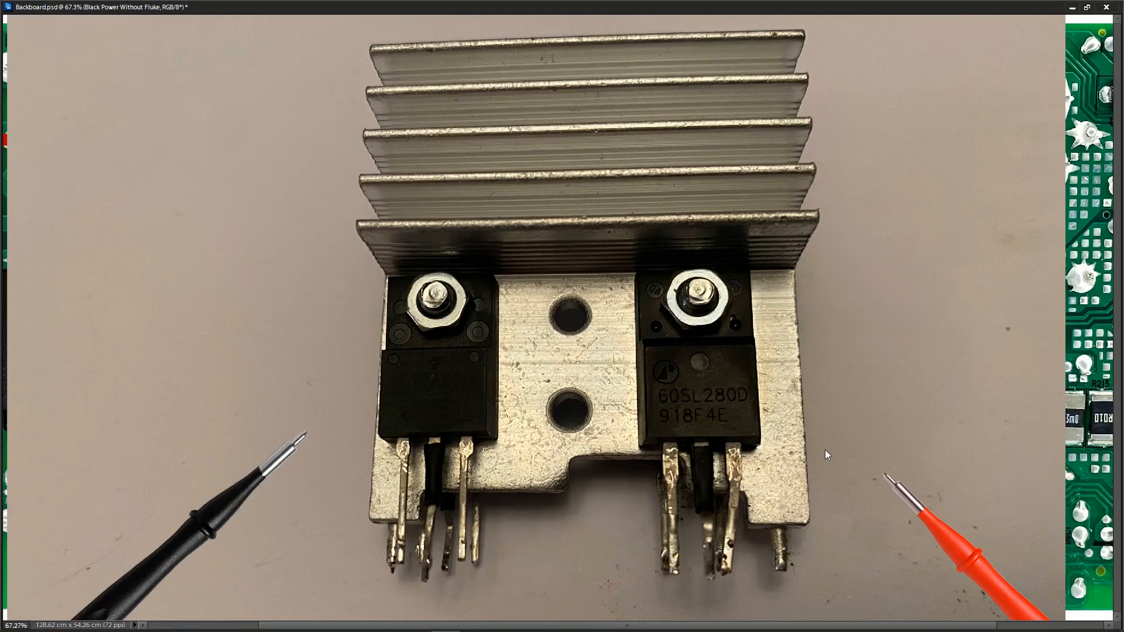
mouse_move(884, 440)
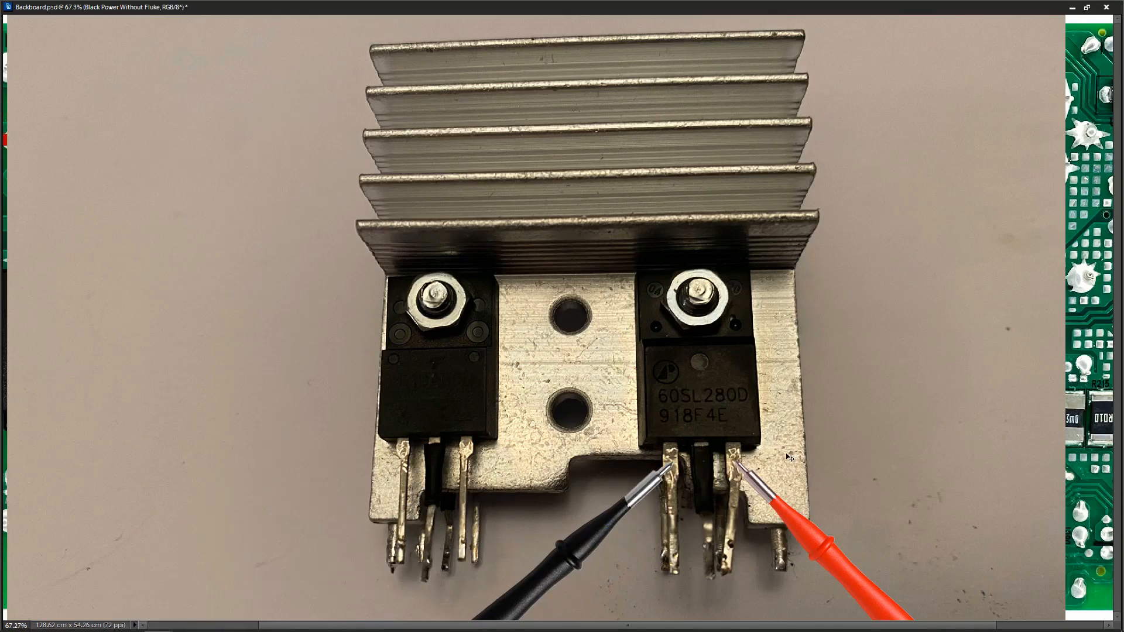
mouse_move(859, 459)
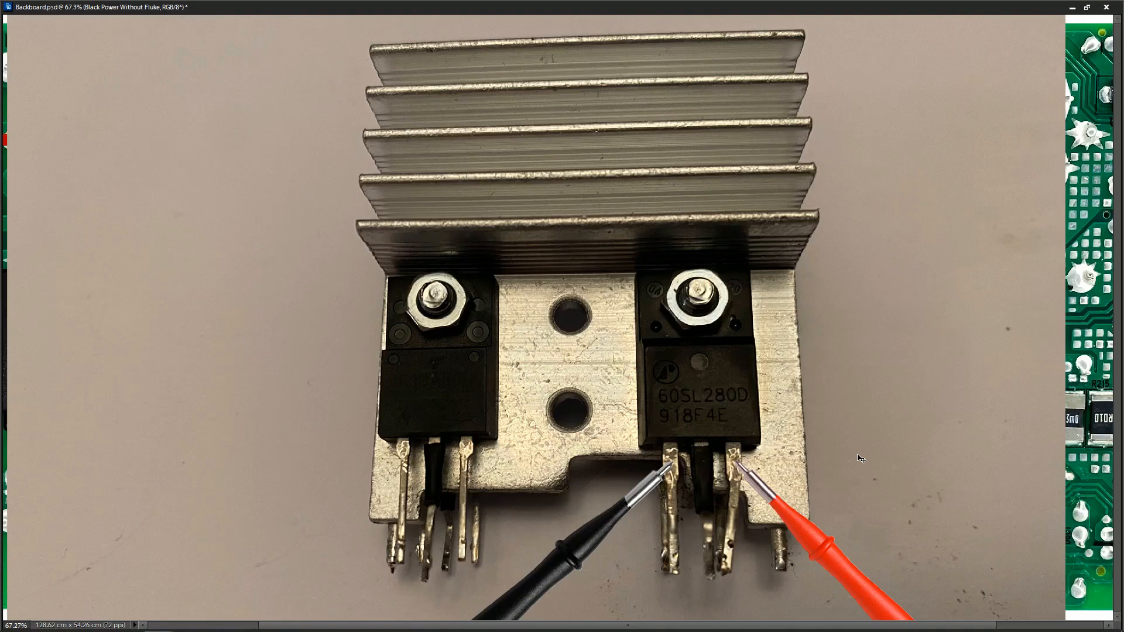
mouse_move(612, 546)
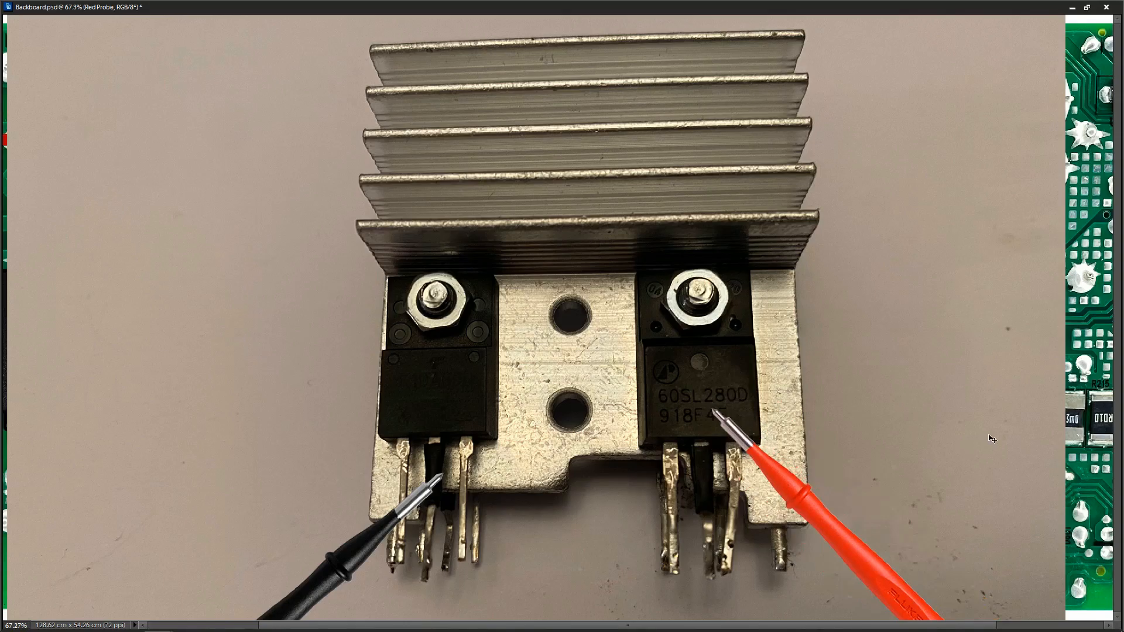
mouse_move(1053, 320)
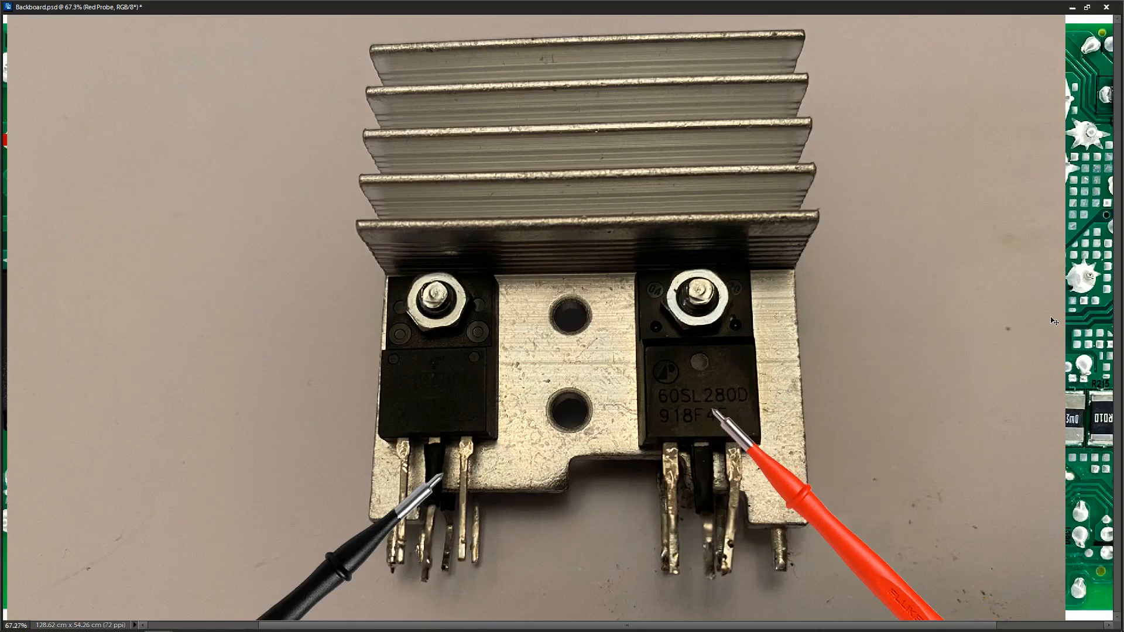